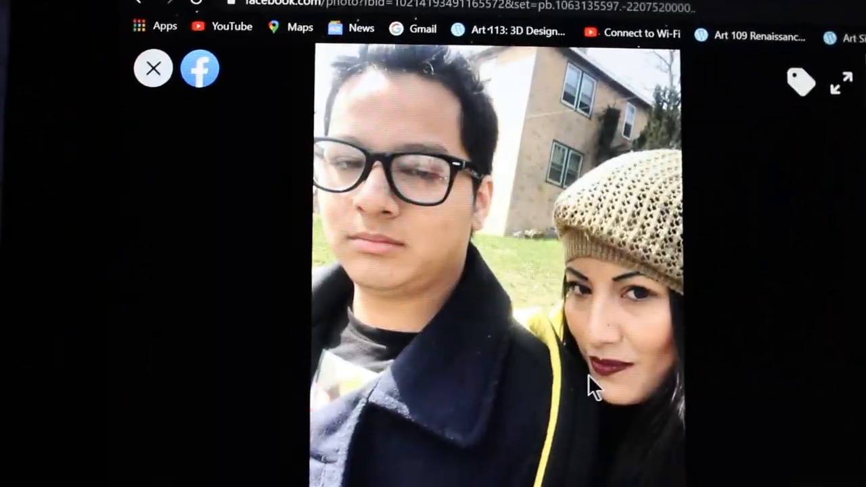
click(153, 68)
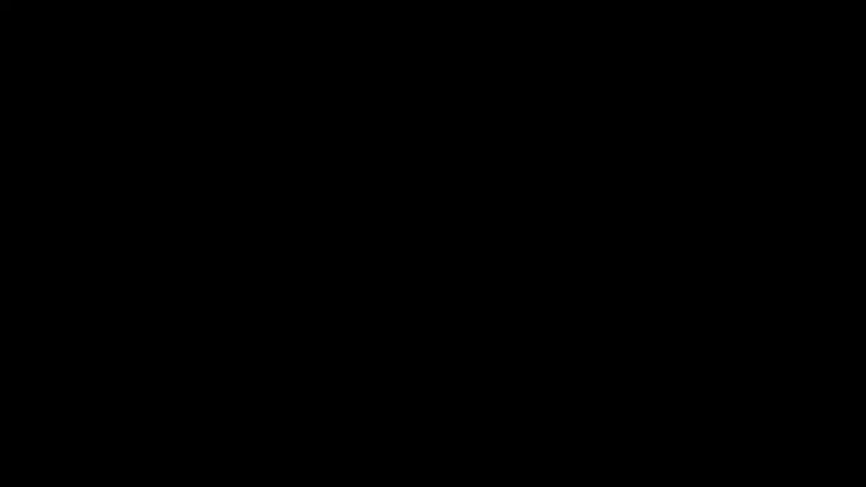